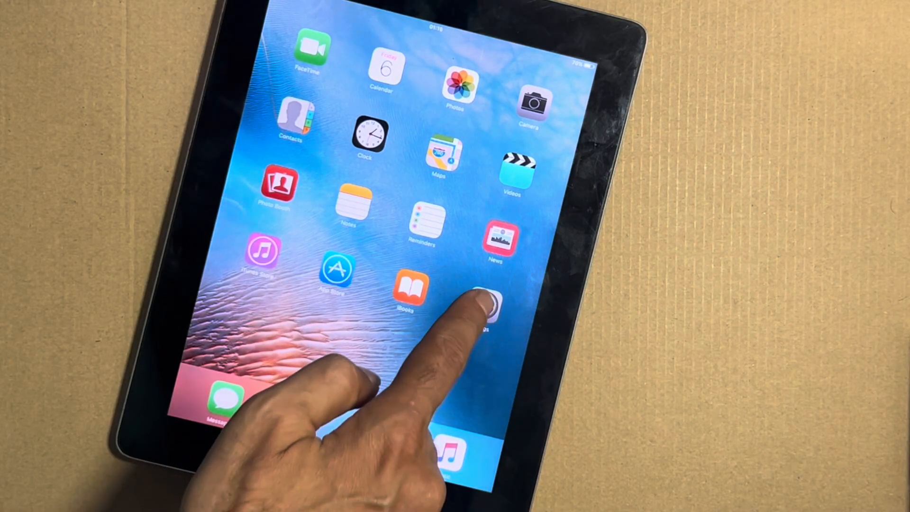
Open Settings on the iPad 2 home screen.
left_click(481, 306)
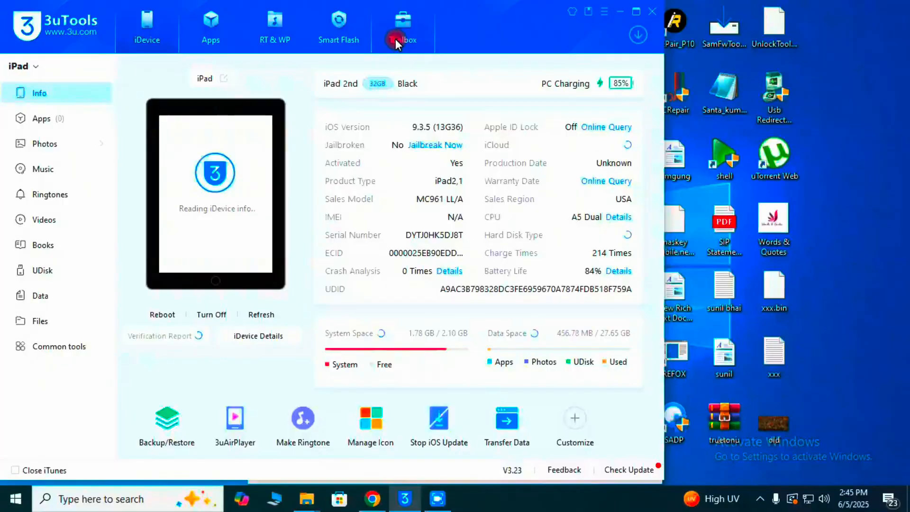
From Toolbox > Manage Desc File, send 'Fix YouTube iOS thap.mobileconfig' to the iPad.
left_click(402, 20)
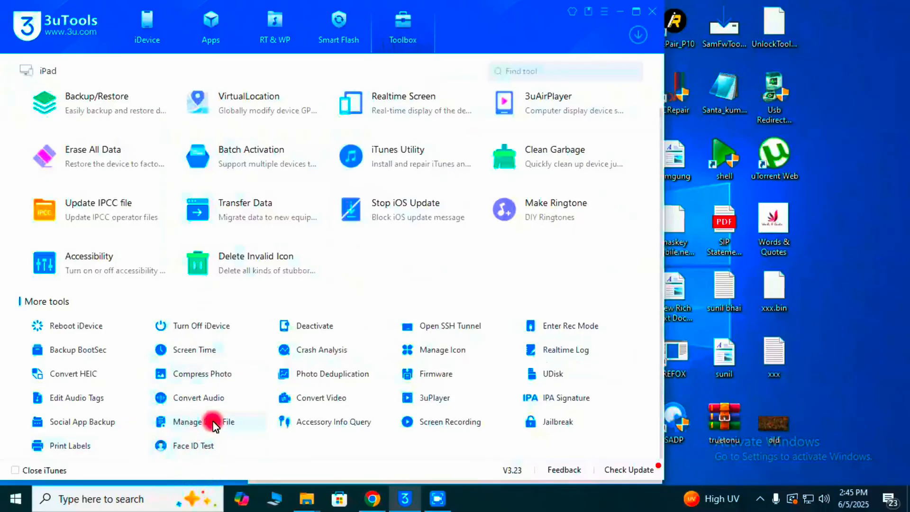
left_click(199, 421)
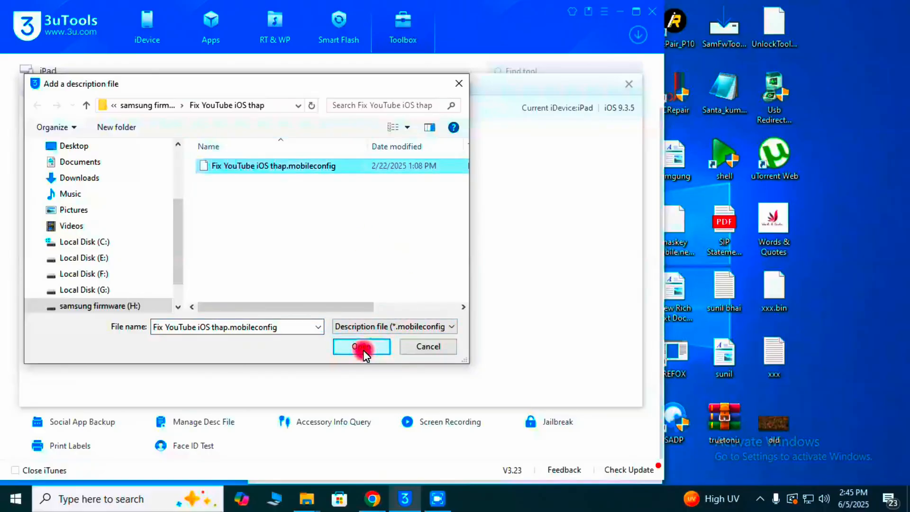
left_click(362, 347)
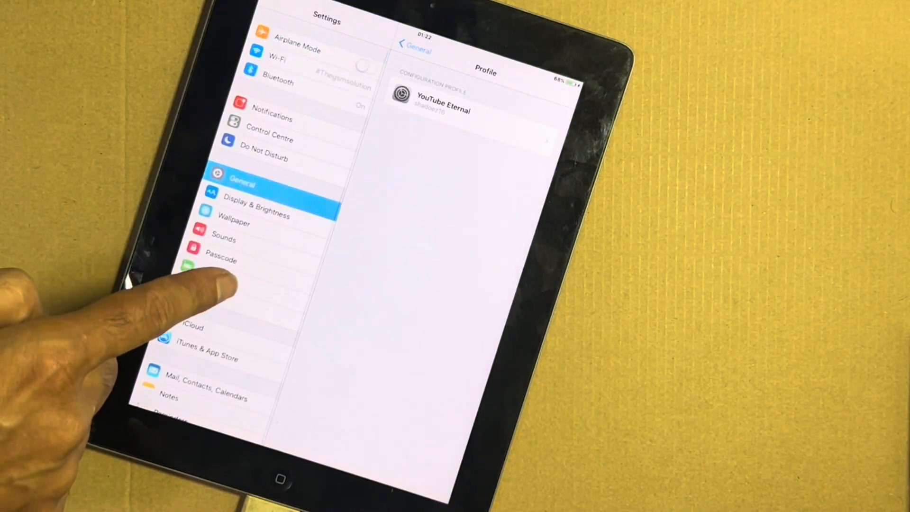
Confirm the YouTube Eternal profile in Settings, then launch the YouTube web clip.
left_click(445, 99)
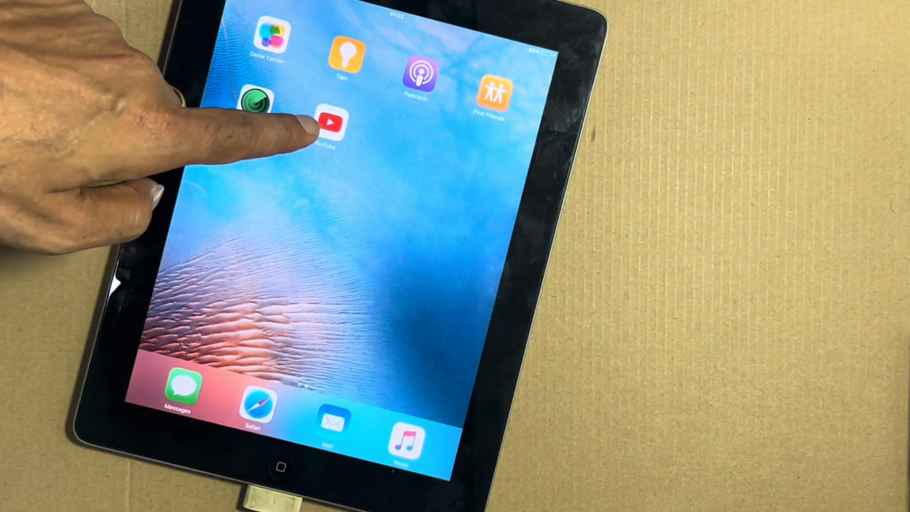
left_click(331, 124)
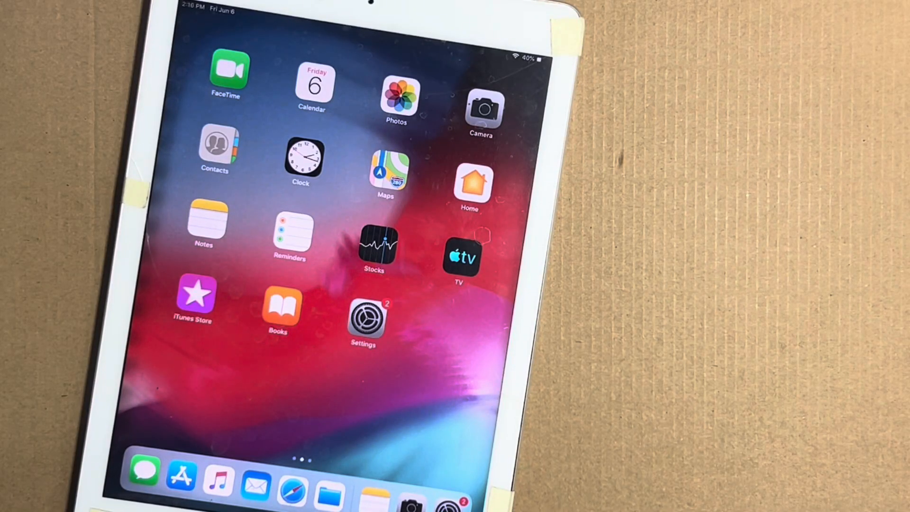
Open YouTube from the second home page and view its App Store page requiring iOS 16.0.
left_click(362, 318)
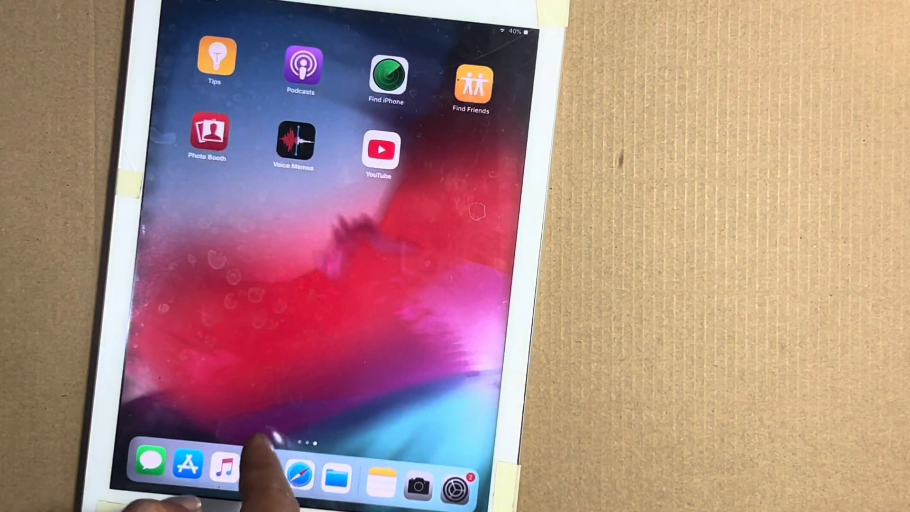
left_click(380, 151)
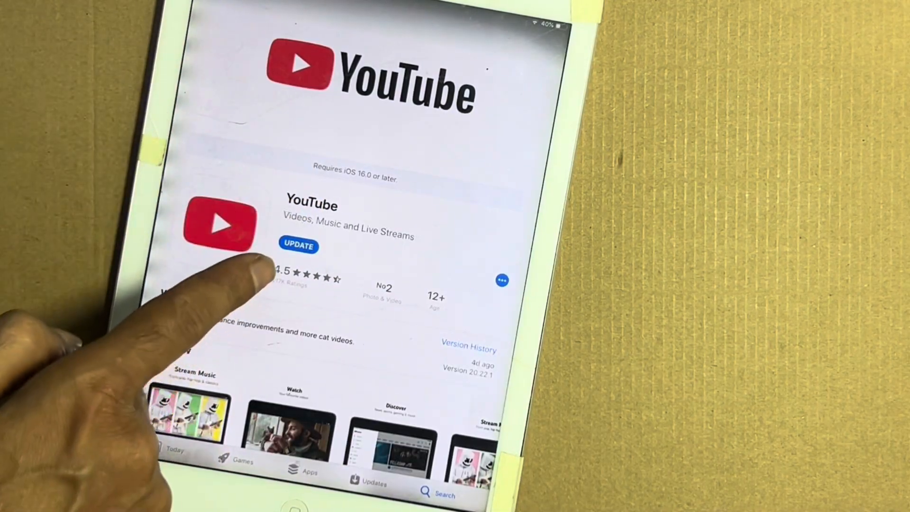
left_click(298, 246)
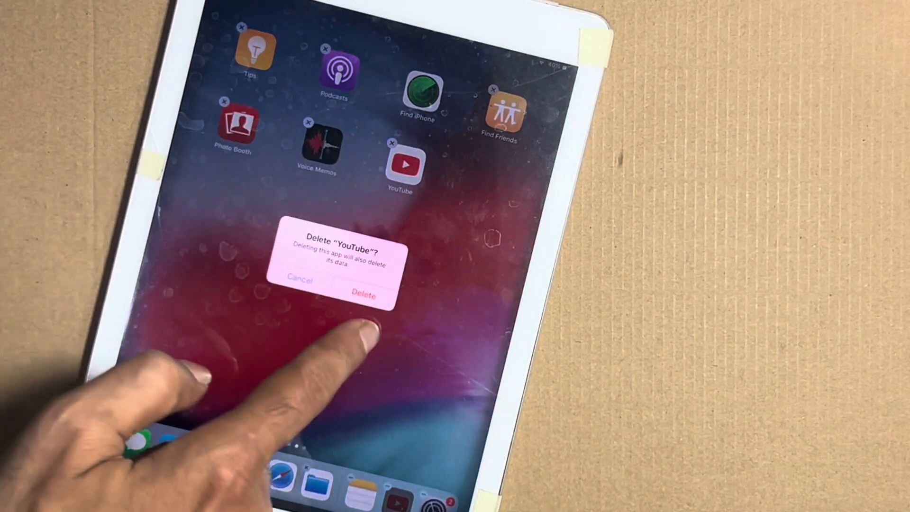
Delete the outdated YouTube app from the iOS 12 iPad.
left_click(362, 294)
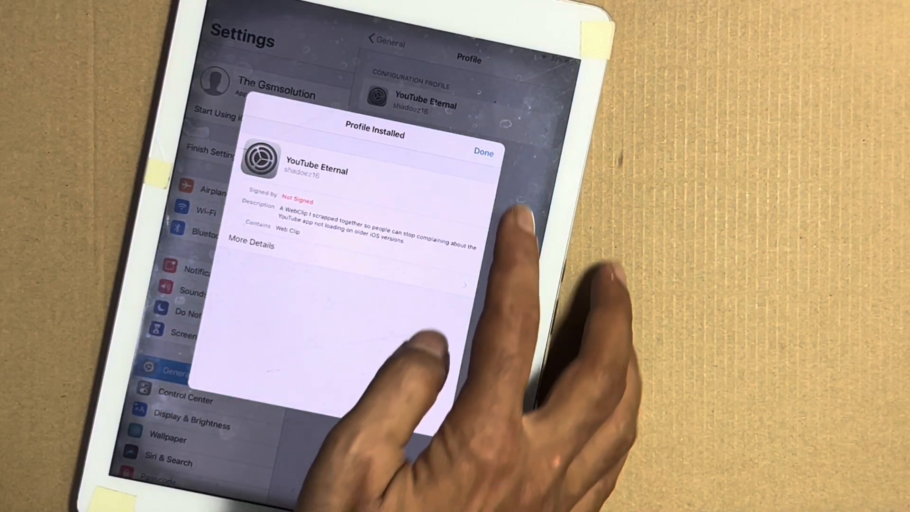
Finish installing YouTube Eternal, launch the web clip and show a channel's Videos list.
left_click(484, 151)
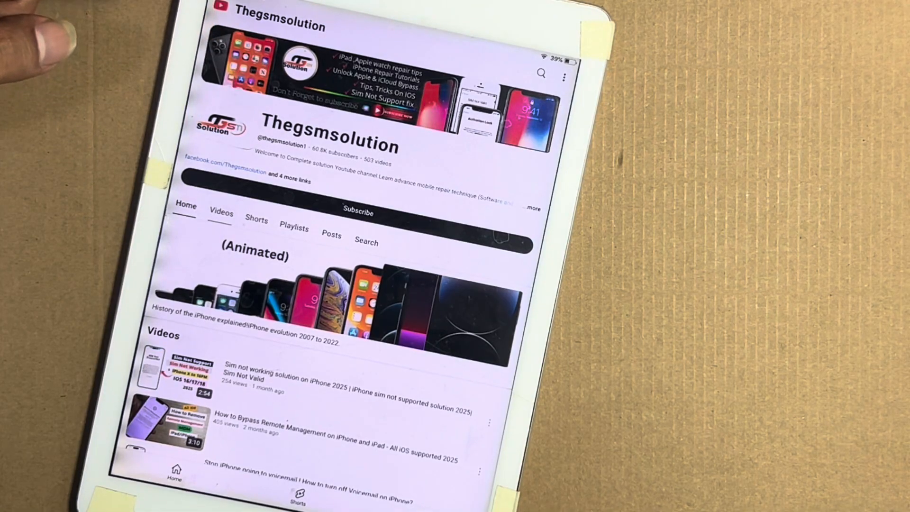
left_click(220, 215)
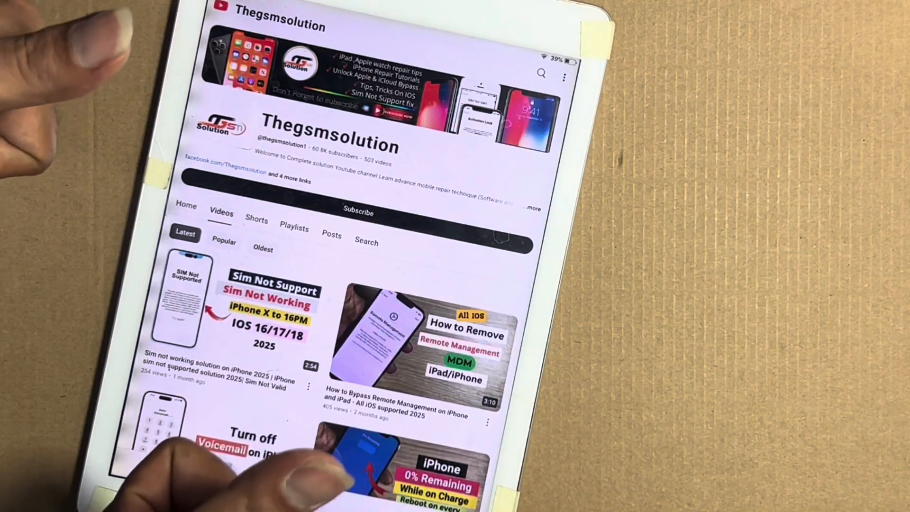